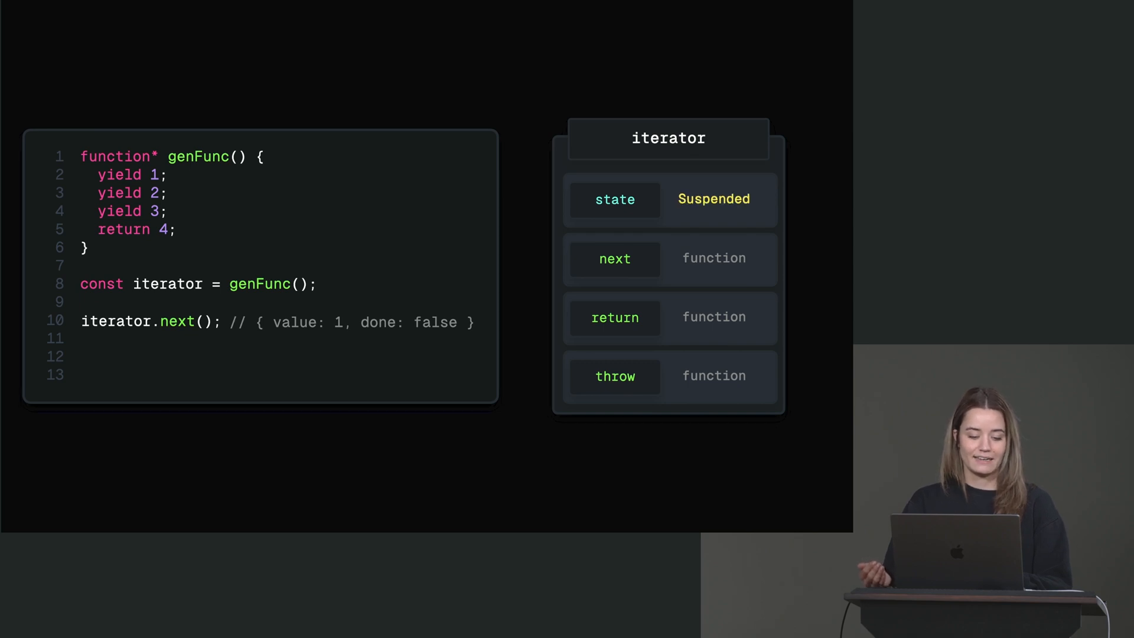
# Enter iterator.next(); in the console alongside the count generator and for...of loop.
pyautogui.write('iterator.next();')
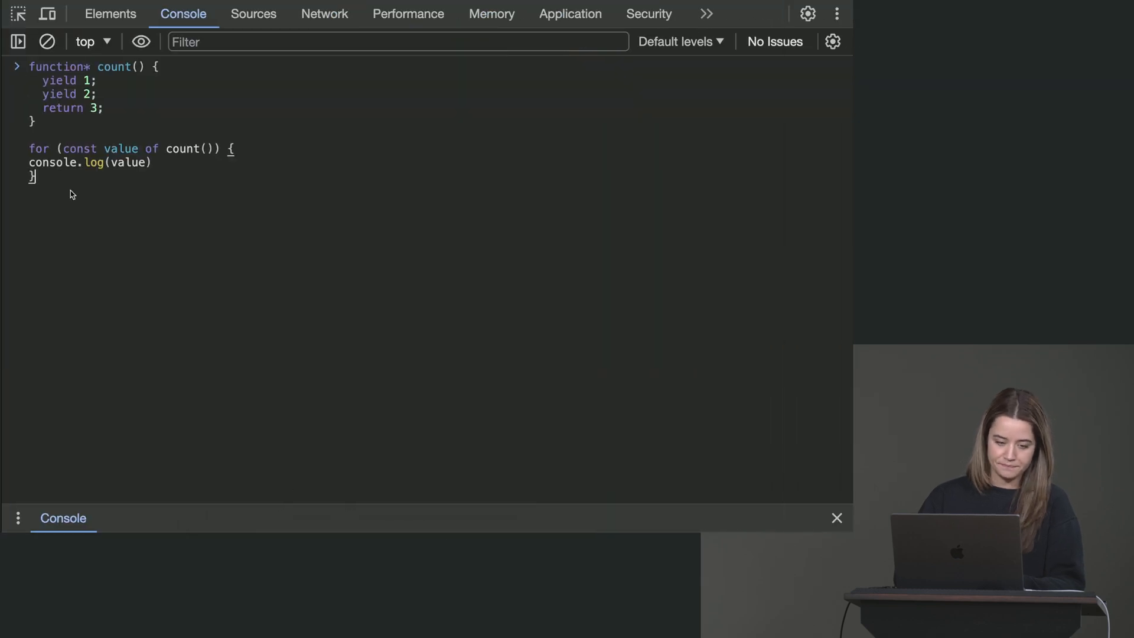
# Define the count generator, create const it = count(), and reveal it as a suspended count object.
pyautogui.press('Enter')
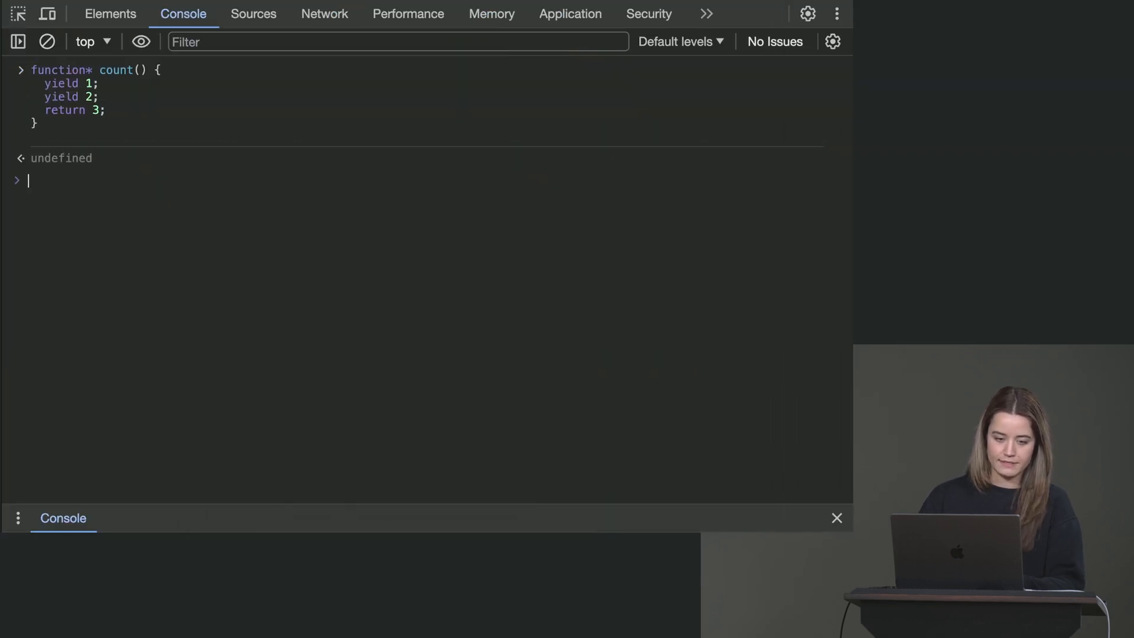
pyautogui.write('count')
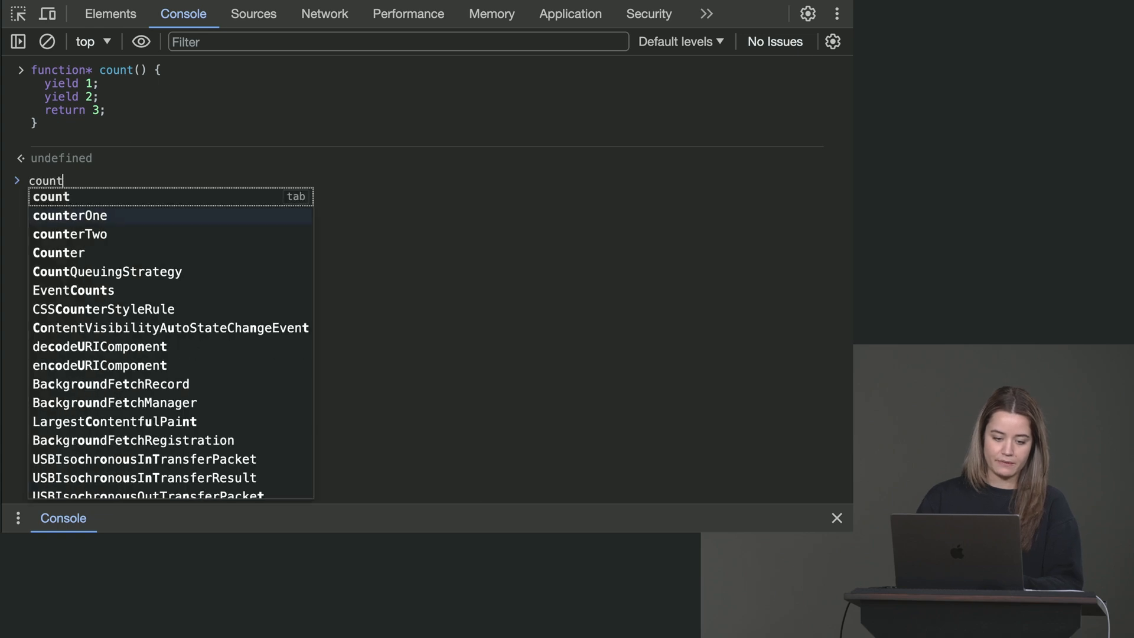
pyautogui.write('const it')
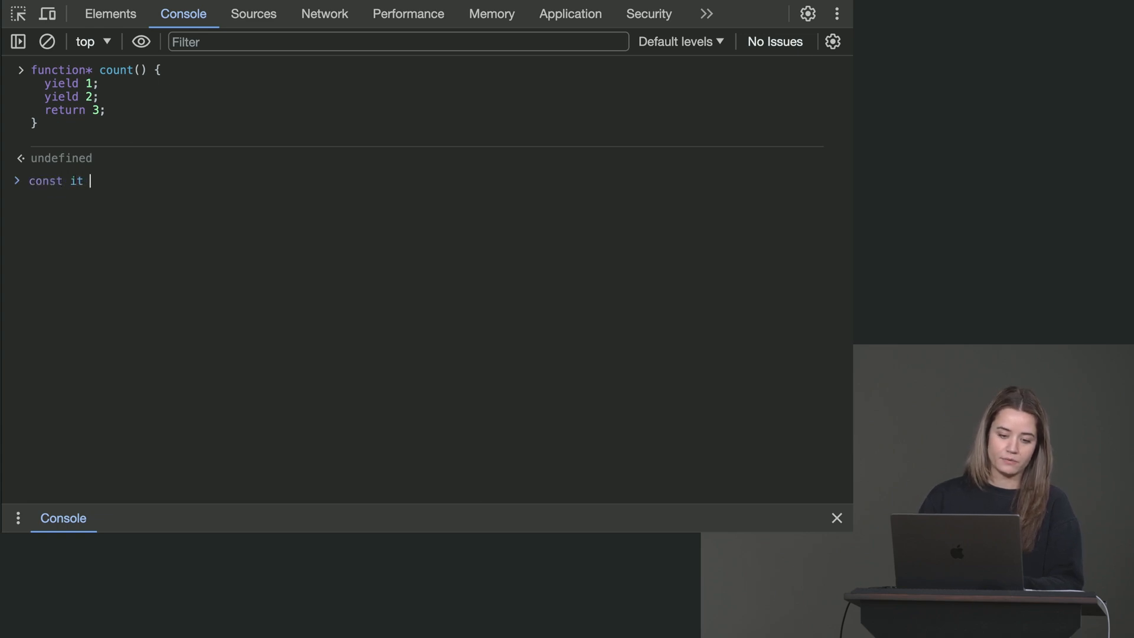
pyautogui.write('= count()')
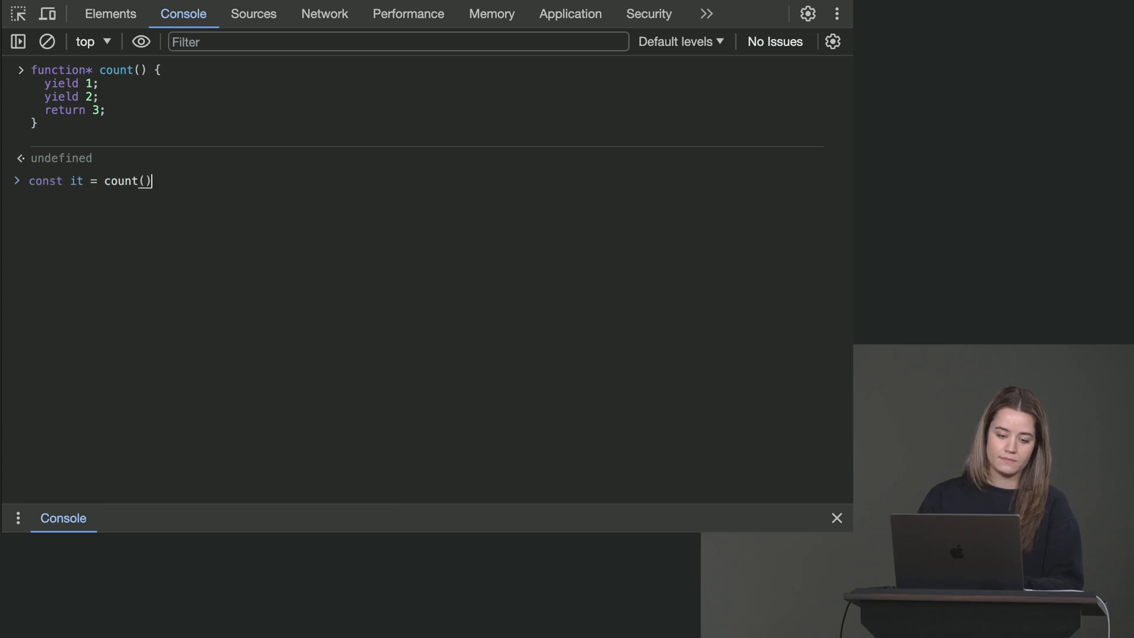
pyautogui.press('Enter')
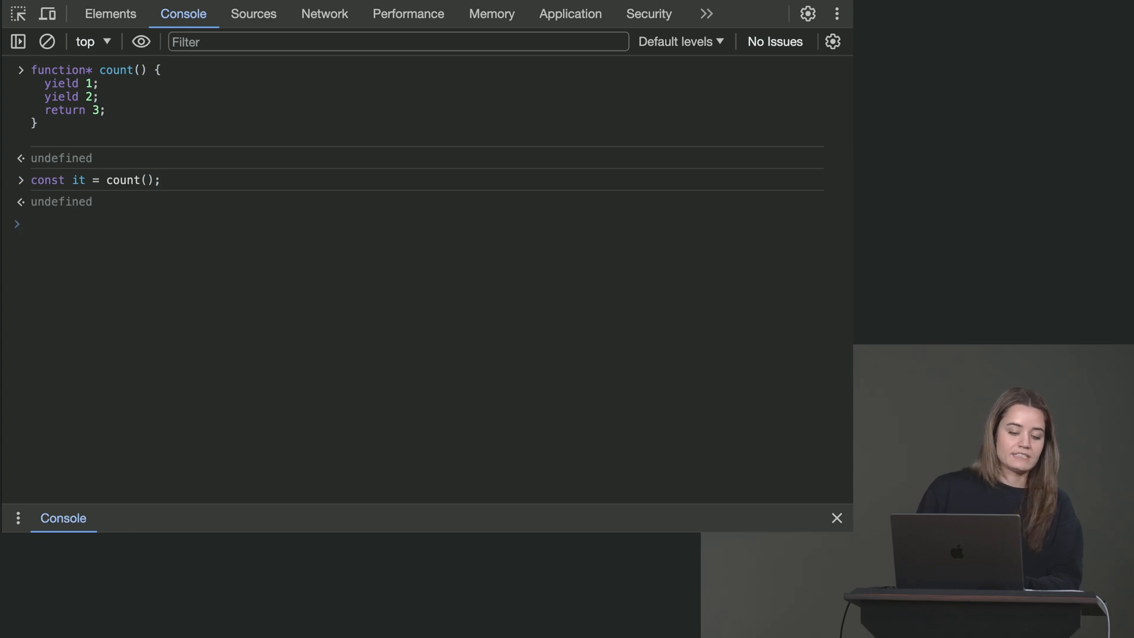
pyautogui.doubleClick(124, 180)
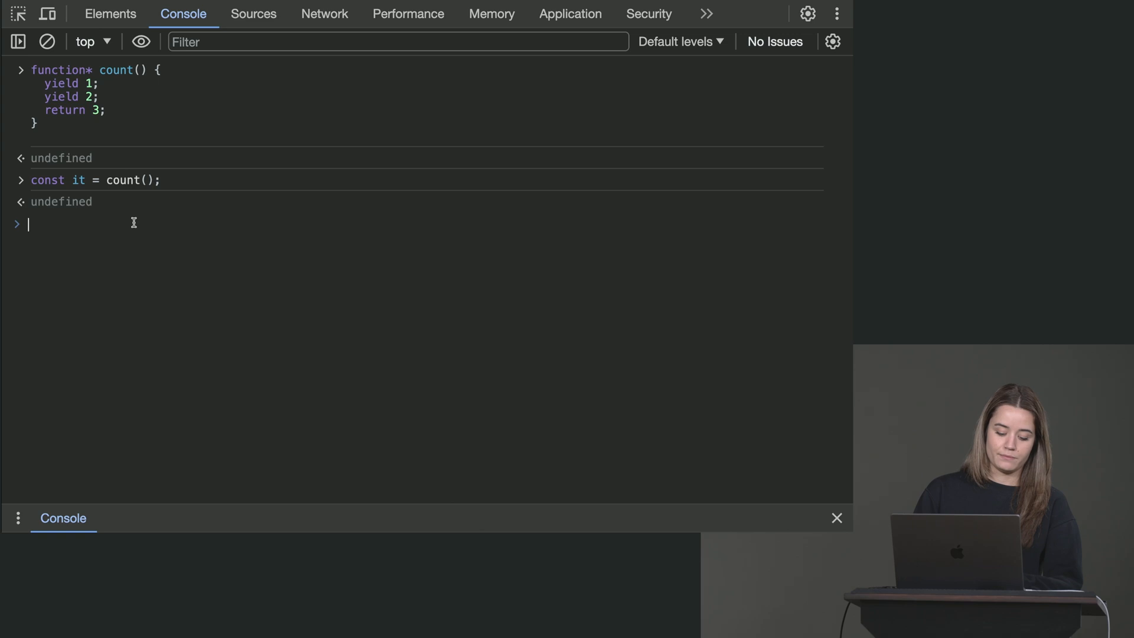
pyautogui.write('function count()')
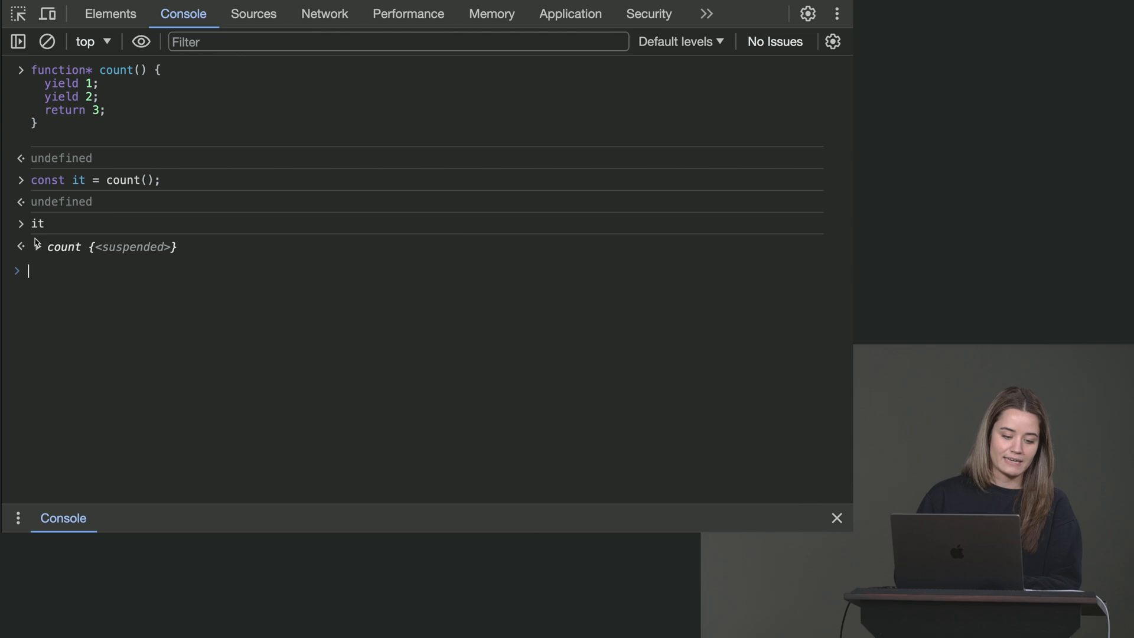
# Expand the suspended iterator's [[Prototype]] chain to reveal next, return and throw, then collapse it.
pyautogui.click(37, 247)
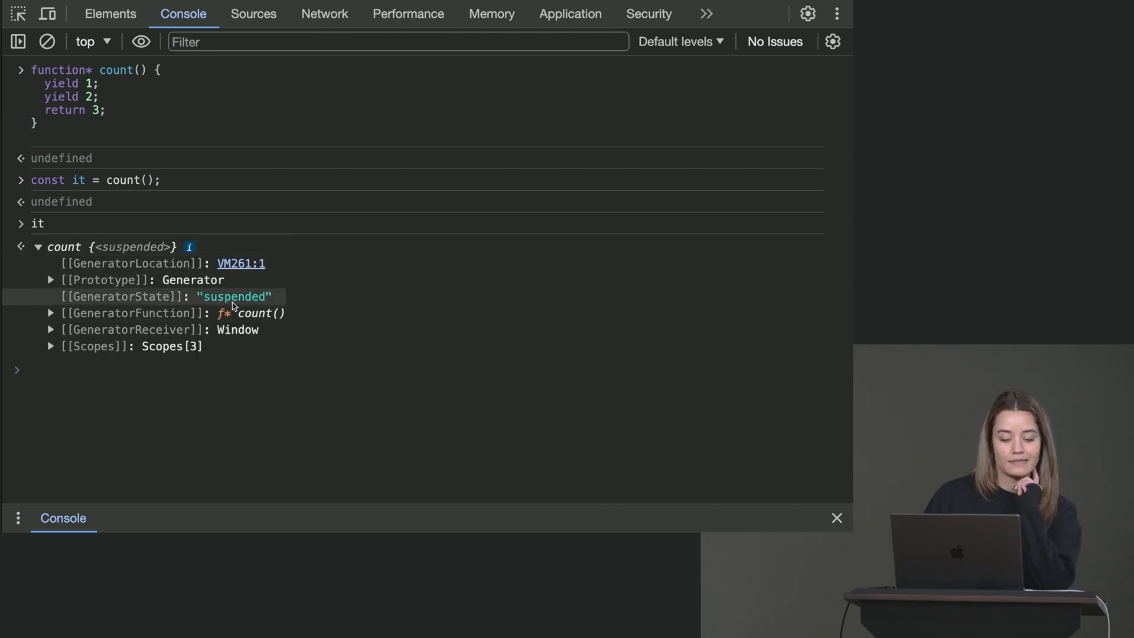
pyautogui.moveTo(213, 308)
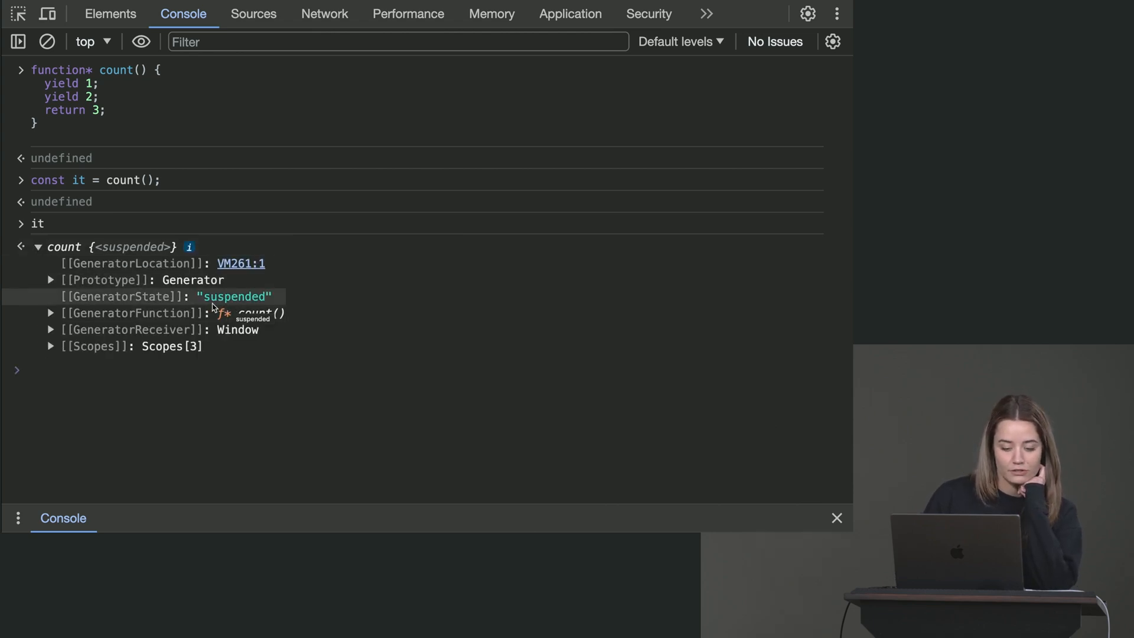
pyautogui.click(50, 280)
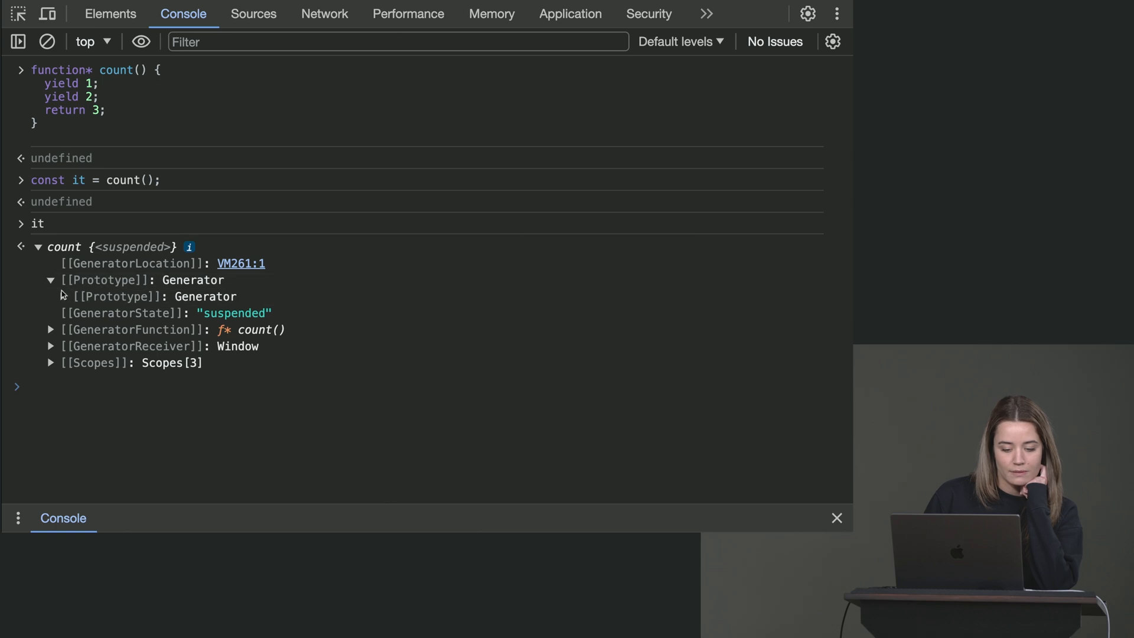
pyautogui.click(51, 296)
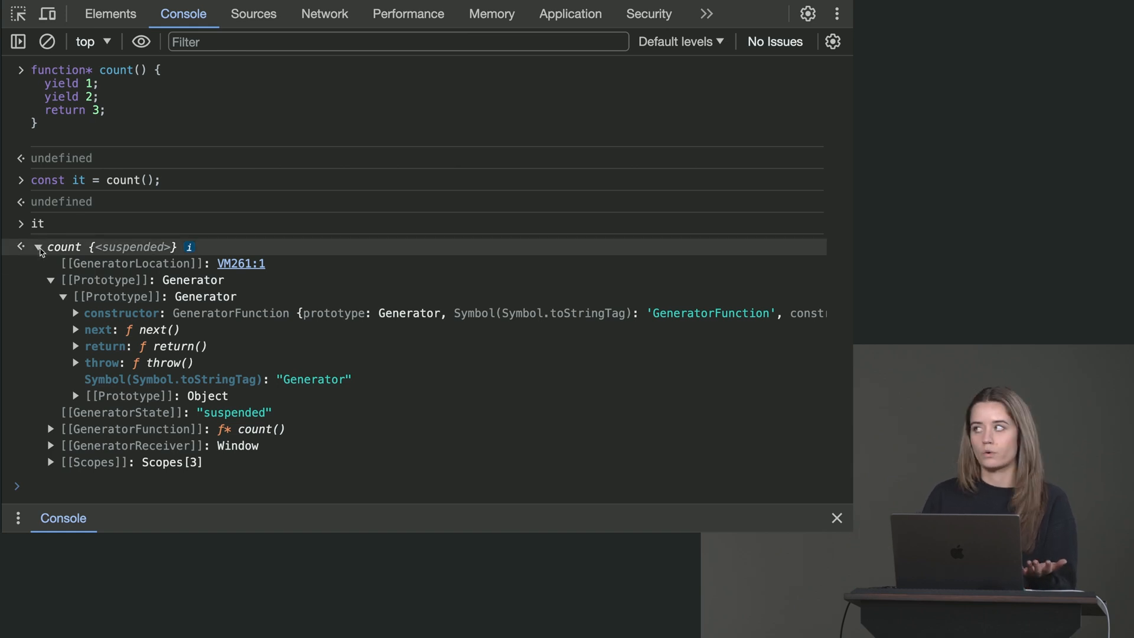
pyautogui.click(39, 247)
pyautogui.write('[...it')
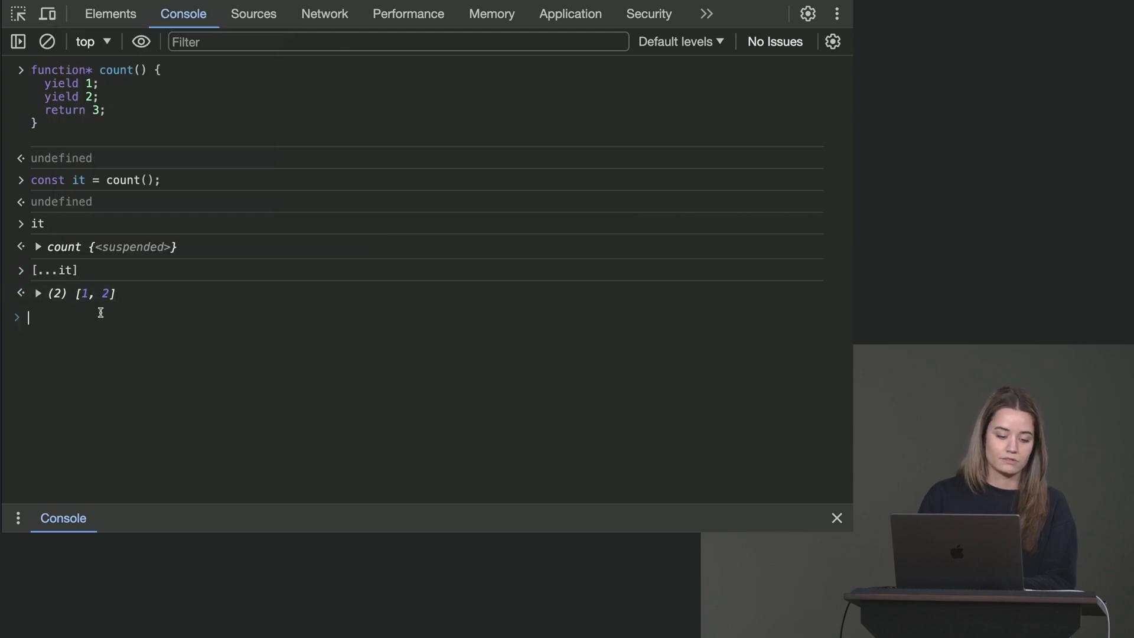
# Run for (const value of it), re-evaluate it and expand the closed generator showing GeneratorState "closed".
pyautogui.write('for')
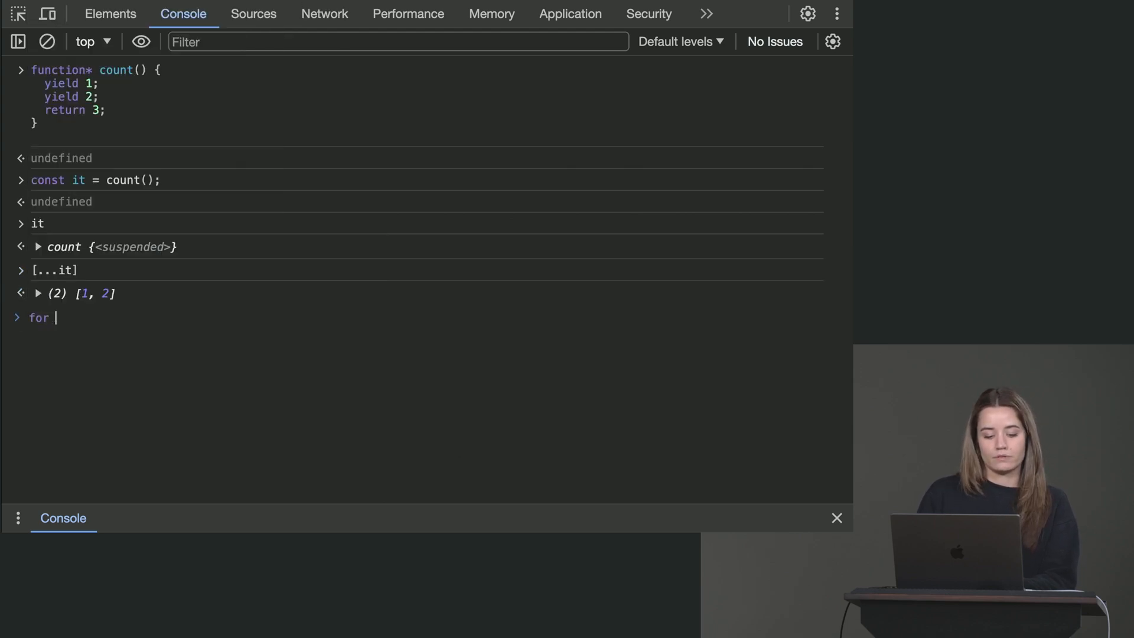
pyautogui.write('(const value of')
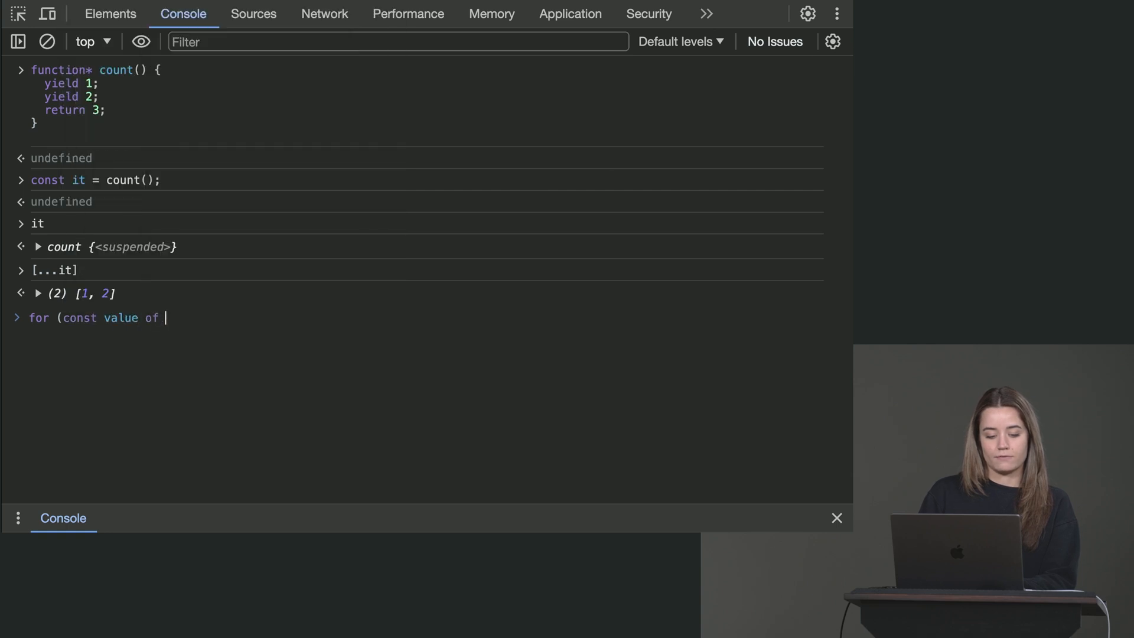
pyautogui.write('it)')
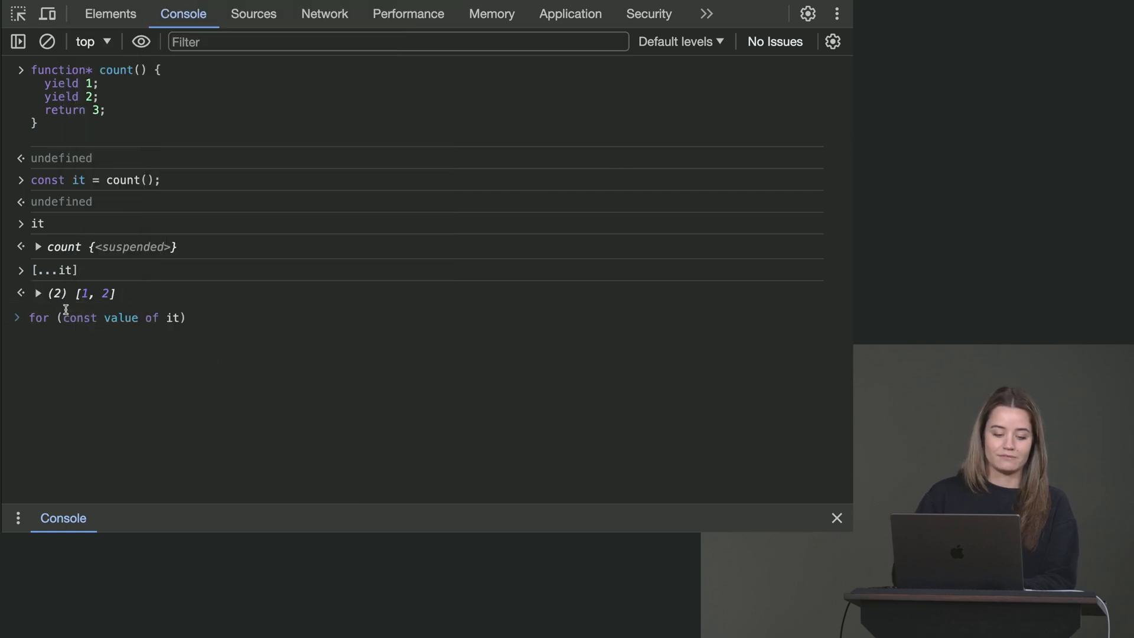
pyautogui.write('it')
pyautogui.press('Enter')
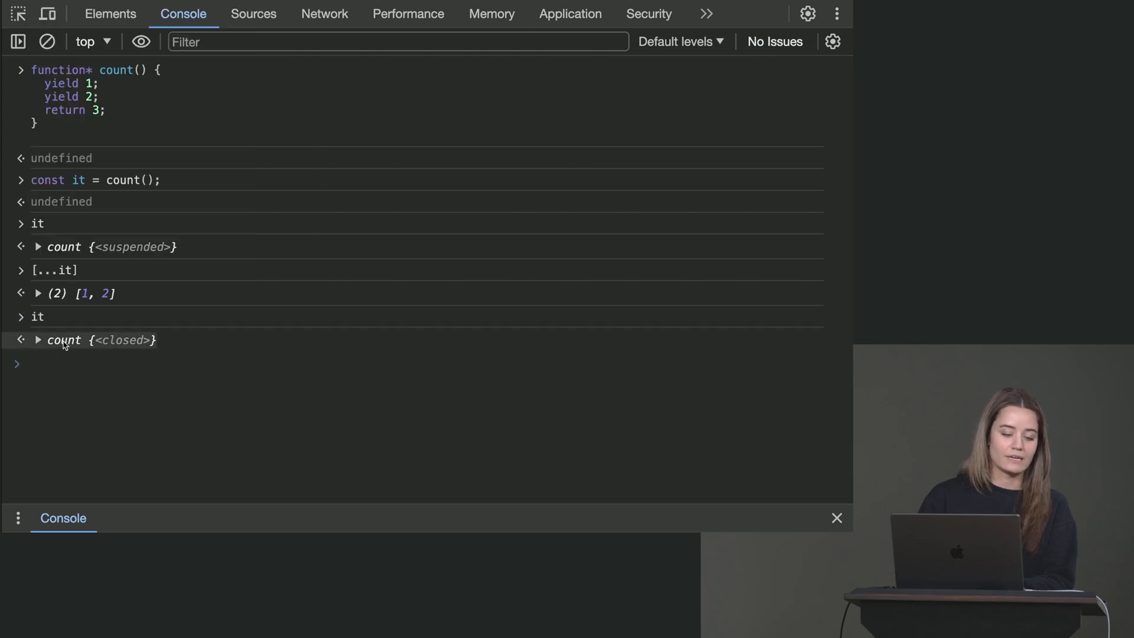
pyautogui.click(37, 341)
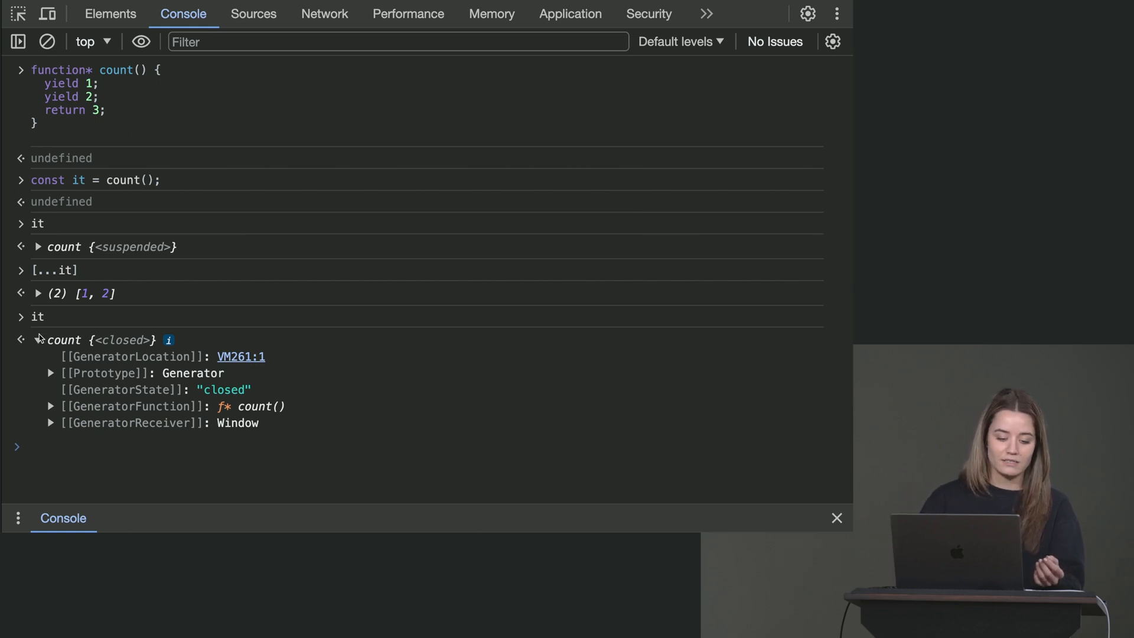
# Create a fresh second iterator with const it2 = count().
pyautogui.write('const i')
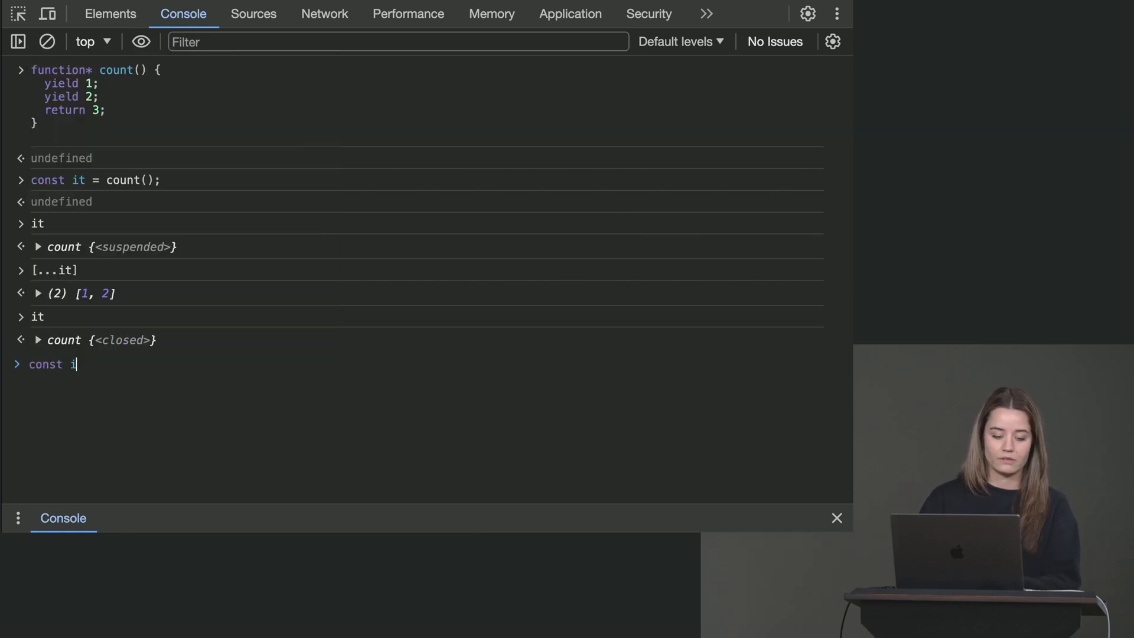
pyautogui.write('t2 = co')
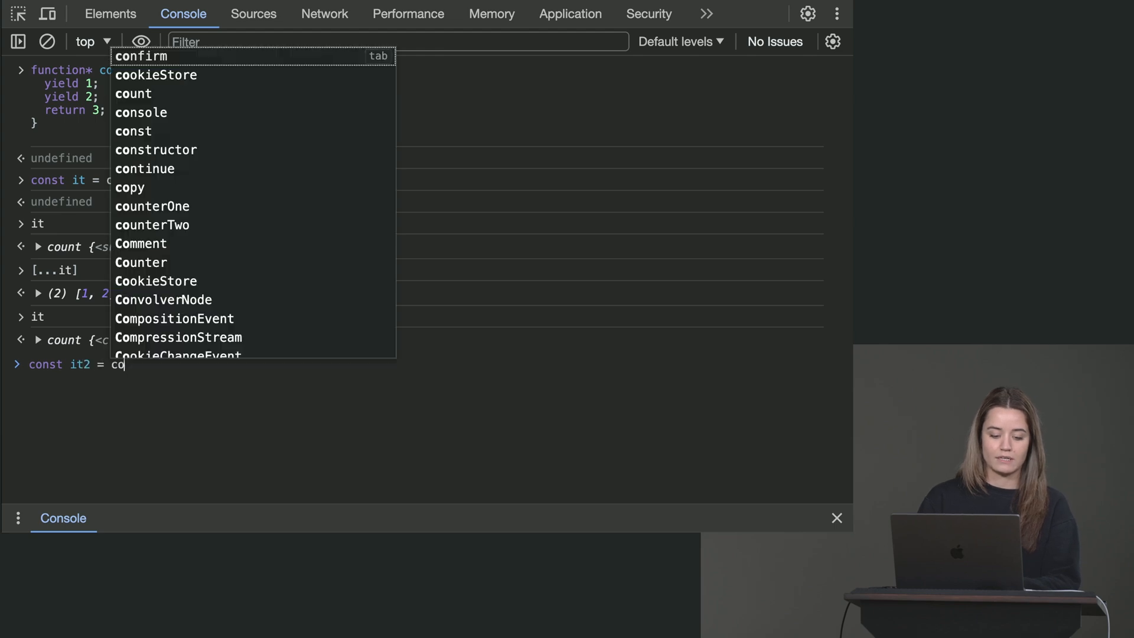
pyautogui.press('Enter')
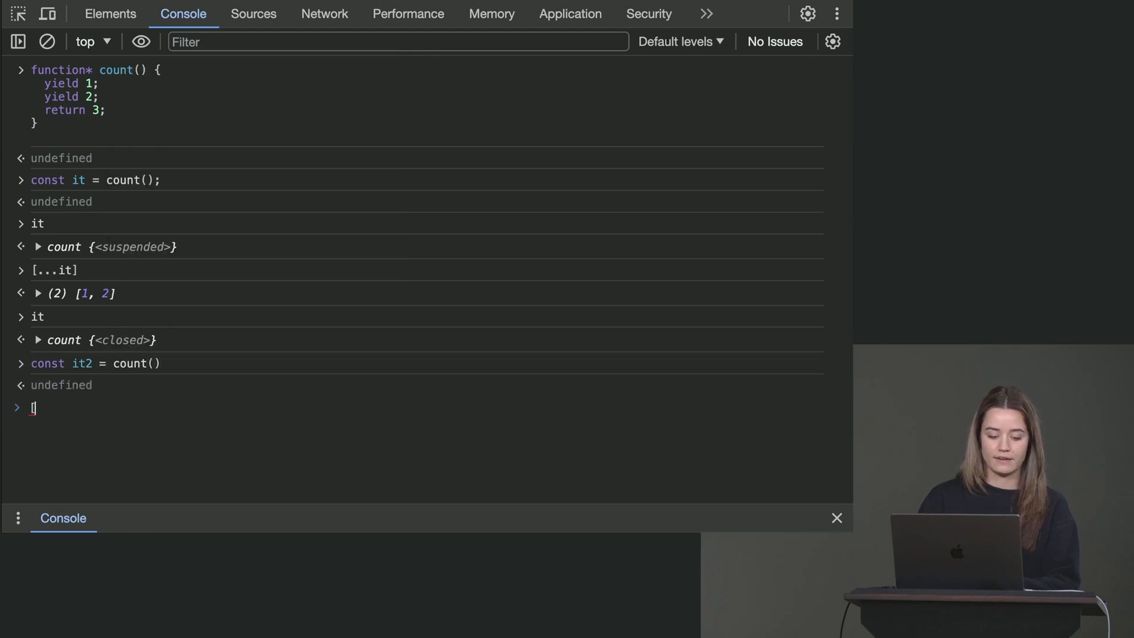